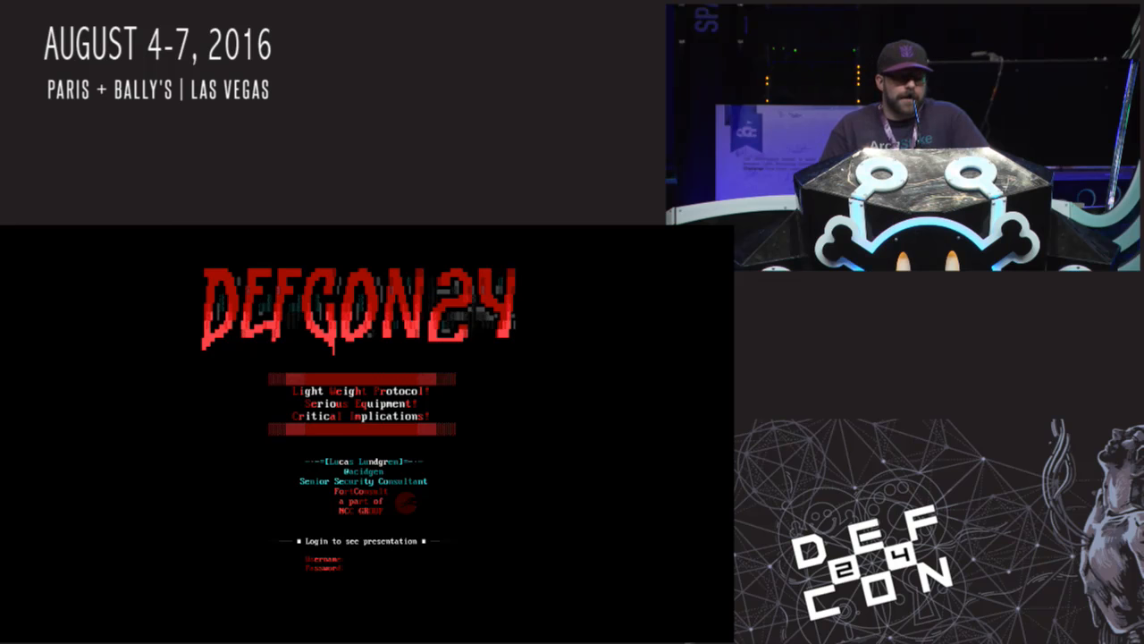
Enter 'acidgen' and begin the 'public ser' command at the shell prompt.
text(acidgen)
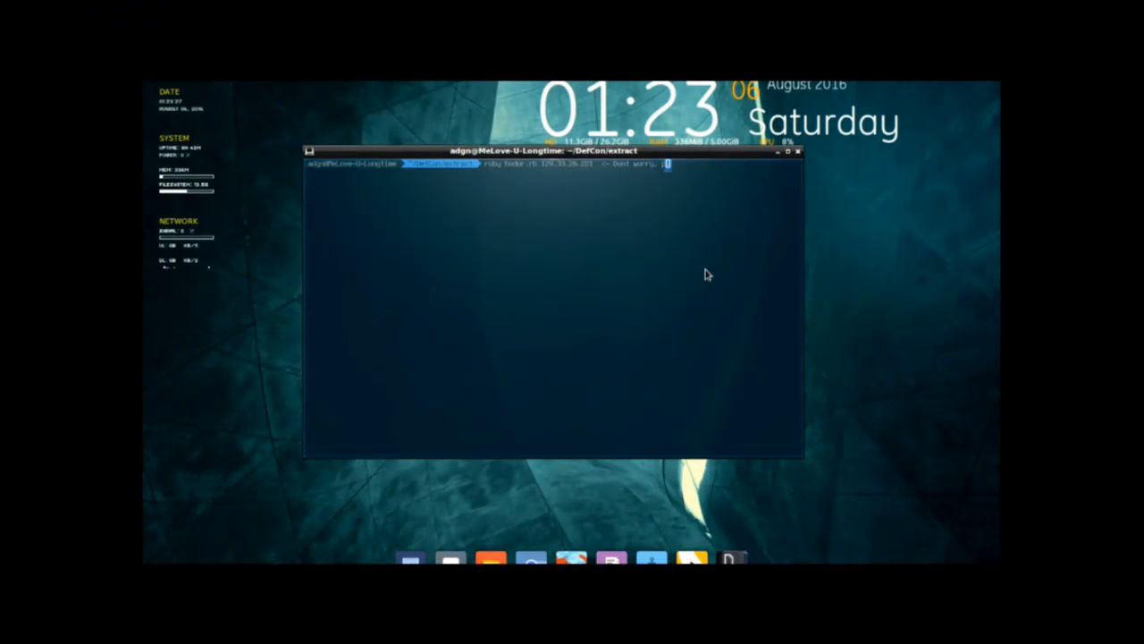
text(public ser)
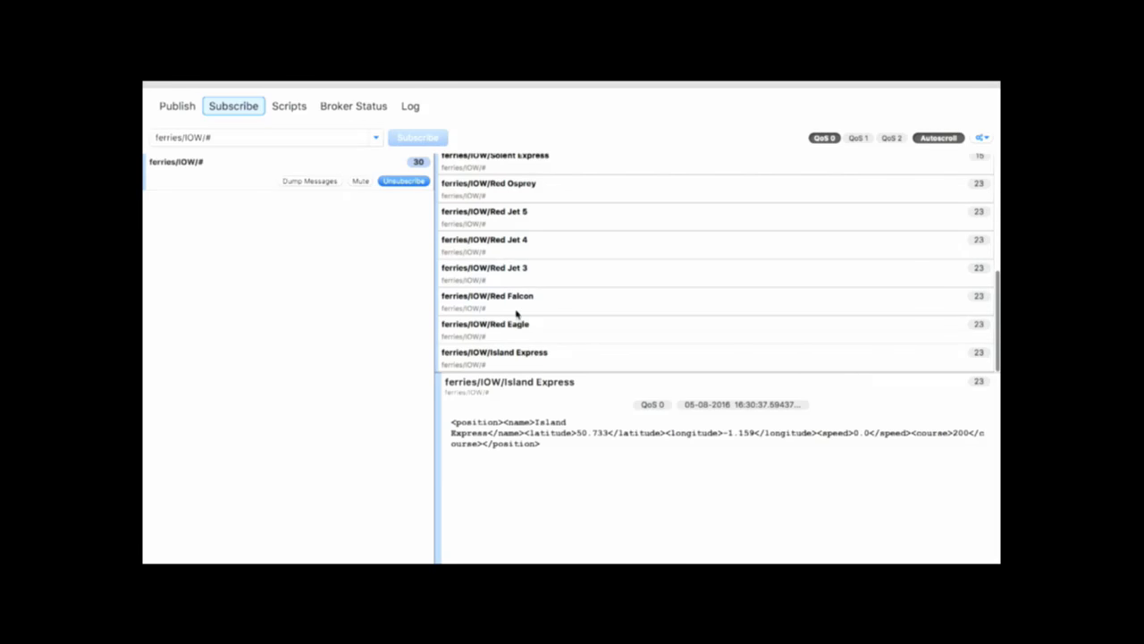
Select the St Helen ferry message to view its position XML payload.
click(494, 358)
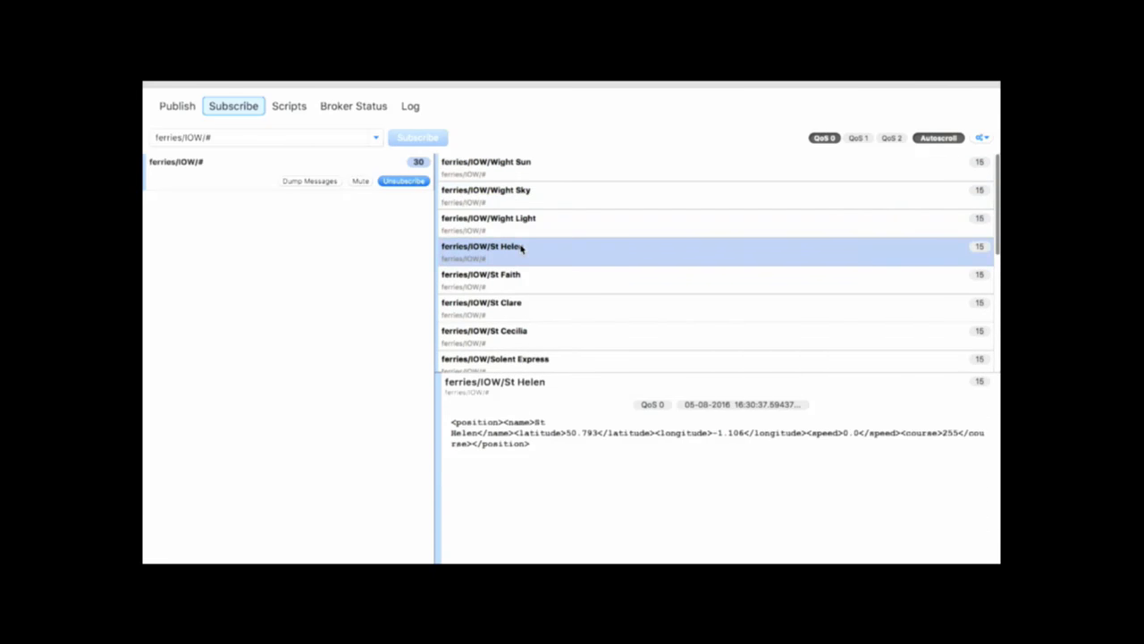
mouse_move(569, 286)
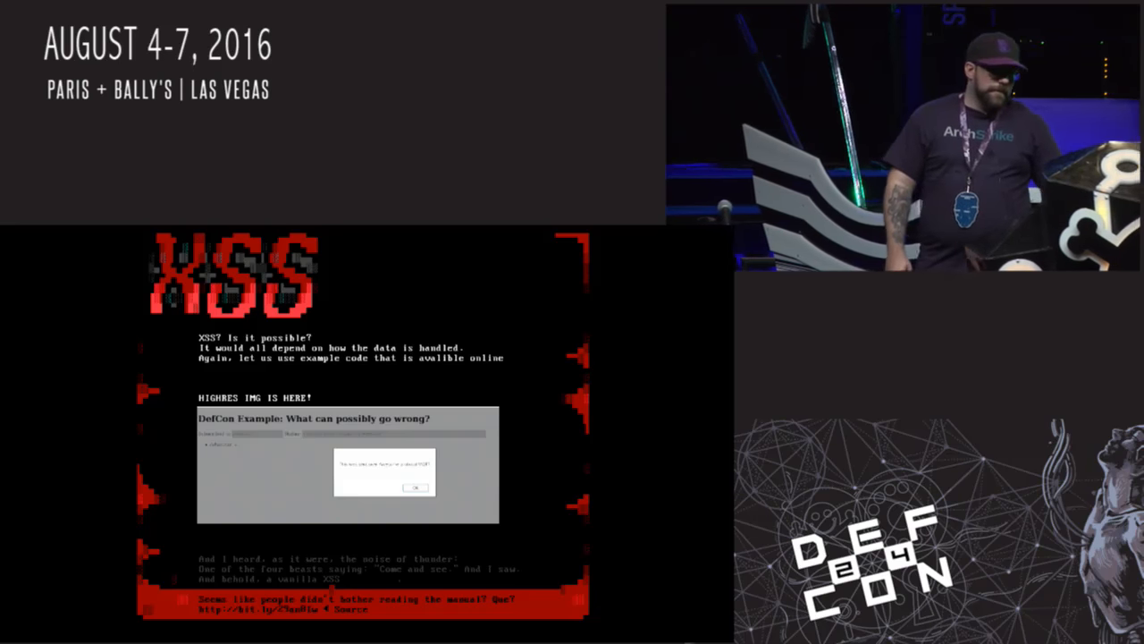
Focus the Subscribe topic field ready for the backdoor topic filter.
click(415, 487)
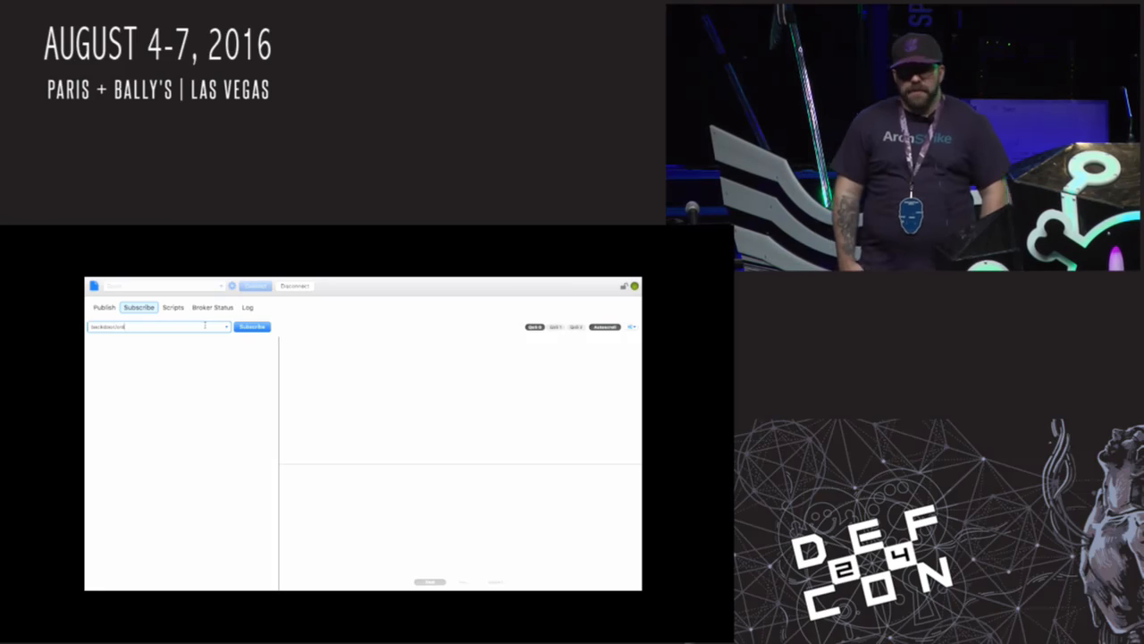
Subscribe the MQTT.fx client to the backdoor/master topic.
click(250, 325)
text(WinXPBE-836558/sendcmd)
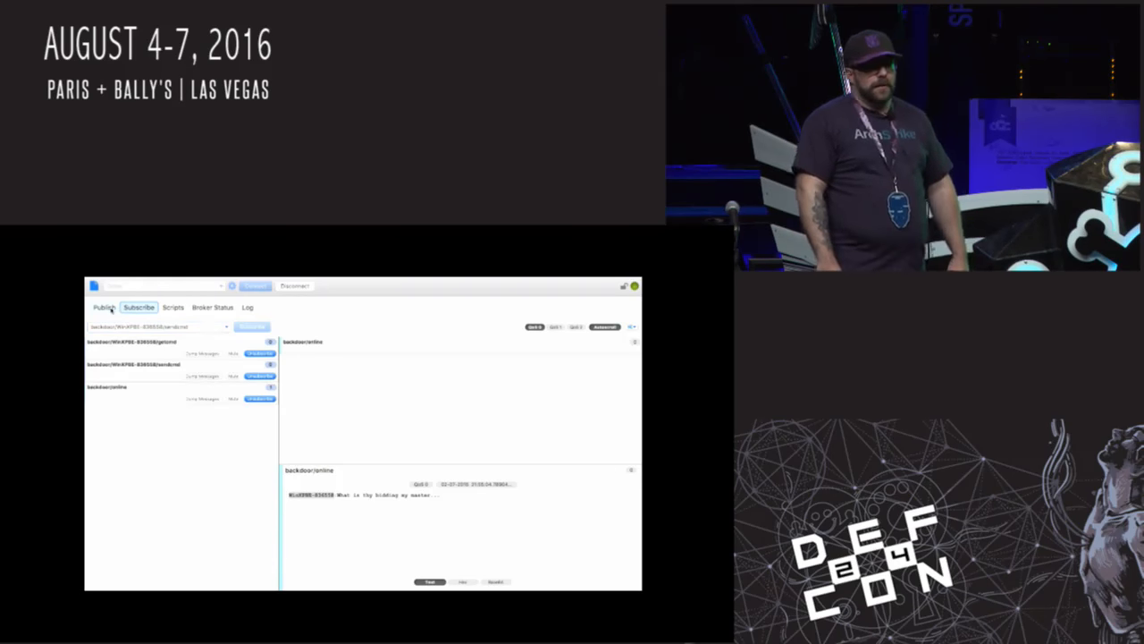
click(104, 307)
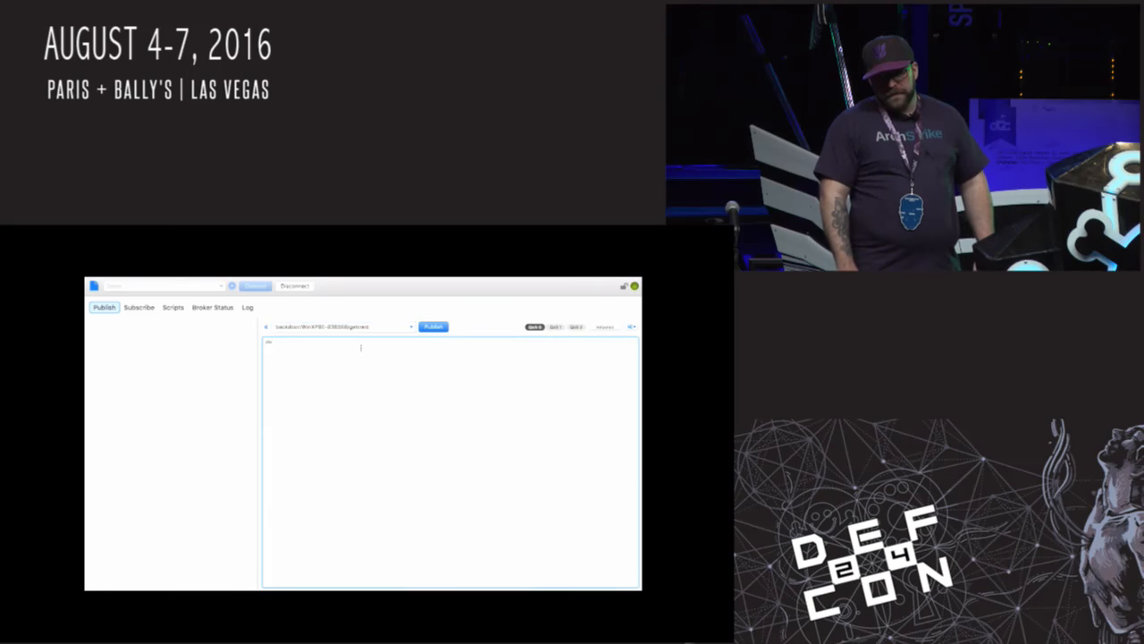
click(140, 307)
text(backdoor/o)
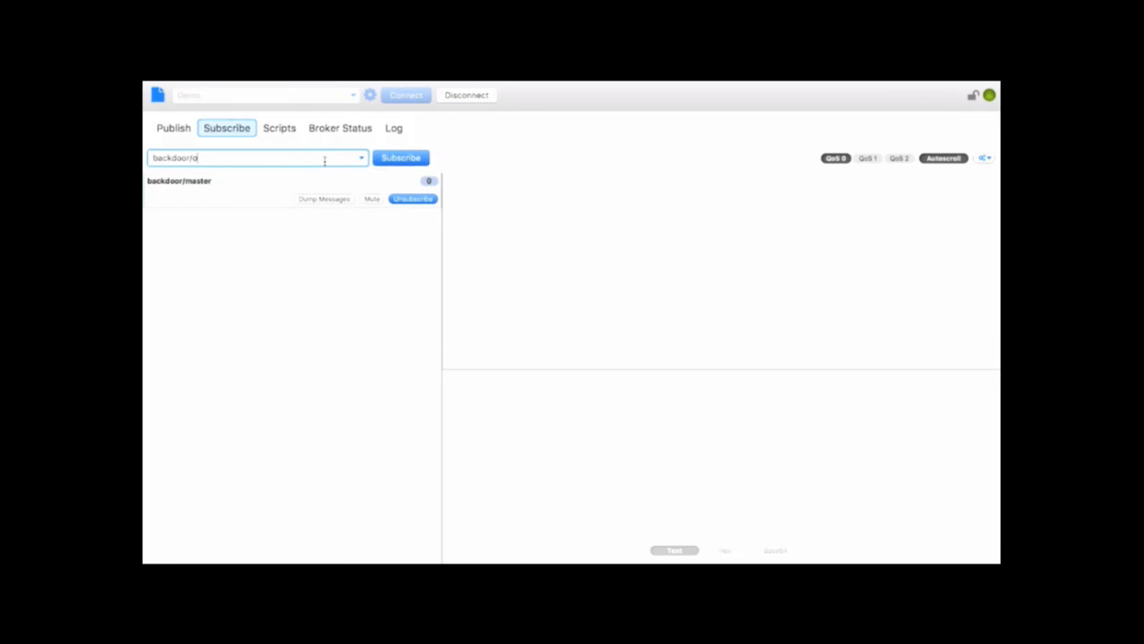
click(401, 157)
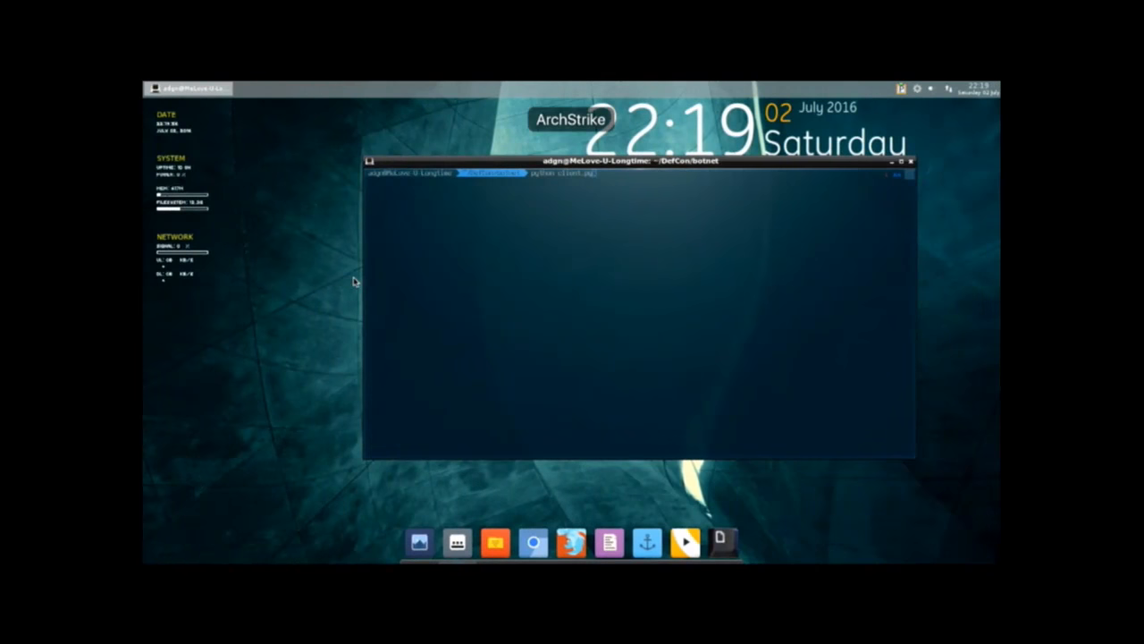
mouse_move(550, 182)
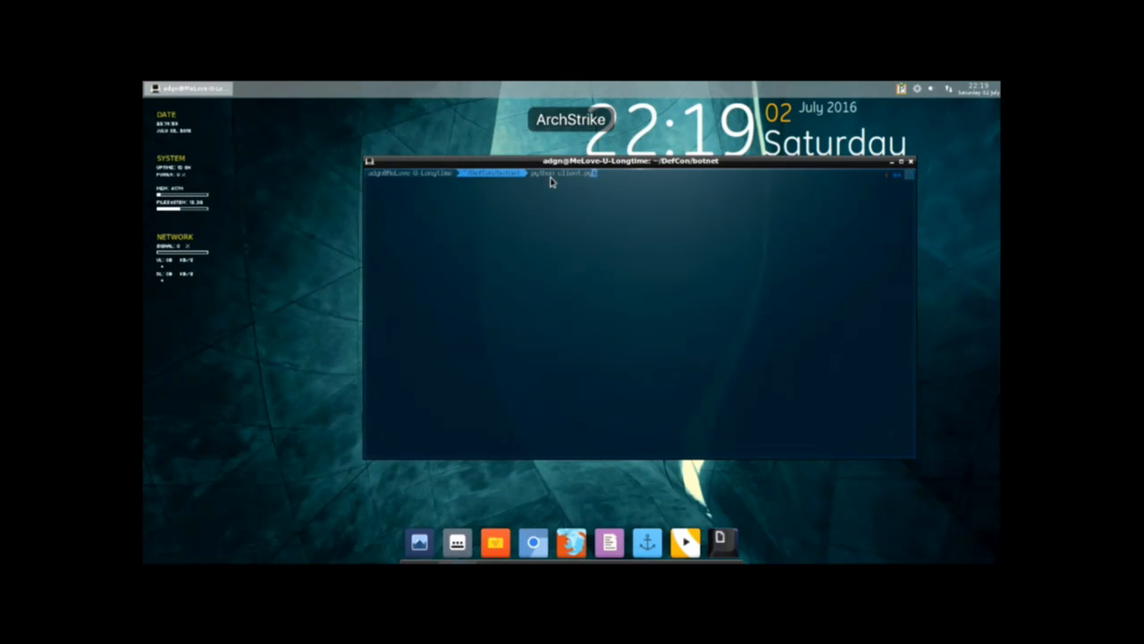
Run the Python bot client command from the DefCon/botnet folder.
key(Return)
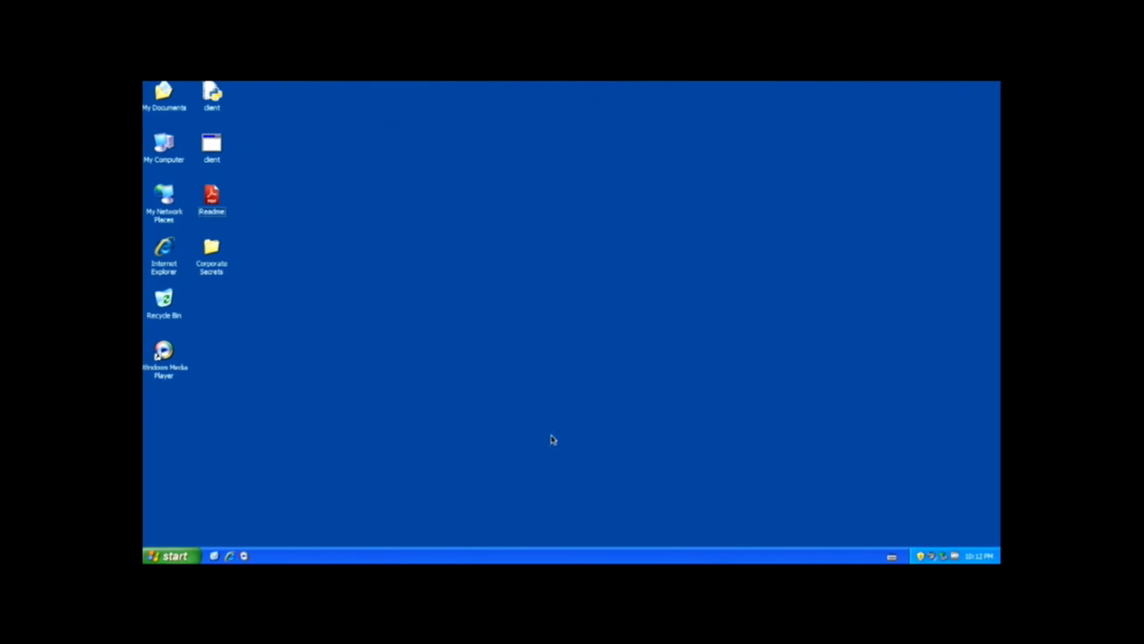
mouse_move(213, 197)
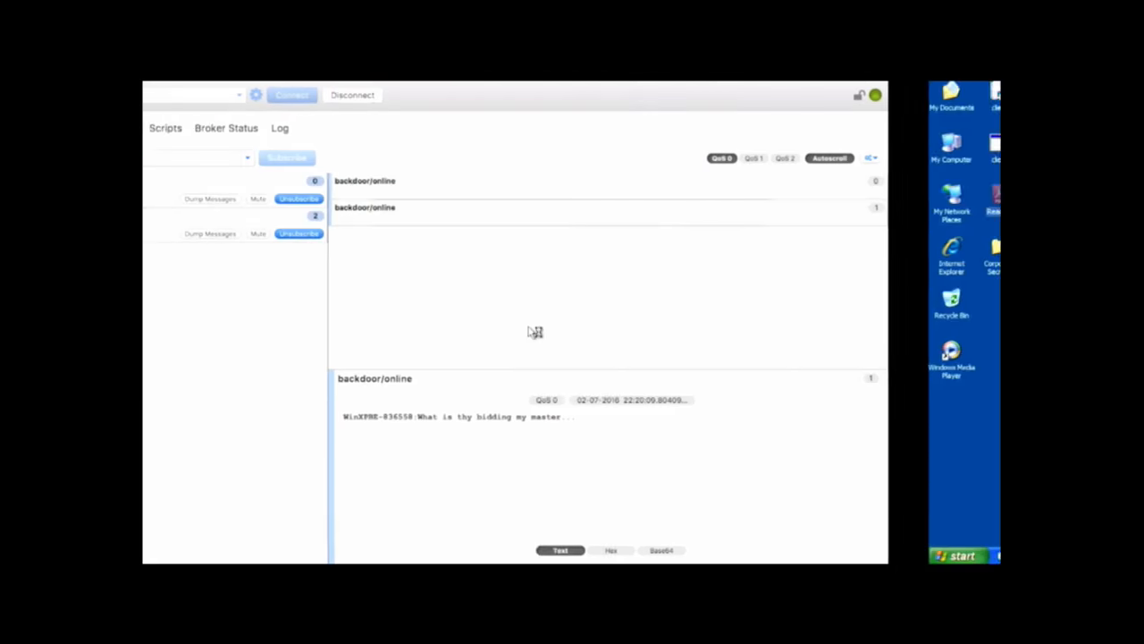
Switch to the Publish view to compose a message for backdoor/master.
click(172, 129)
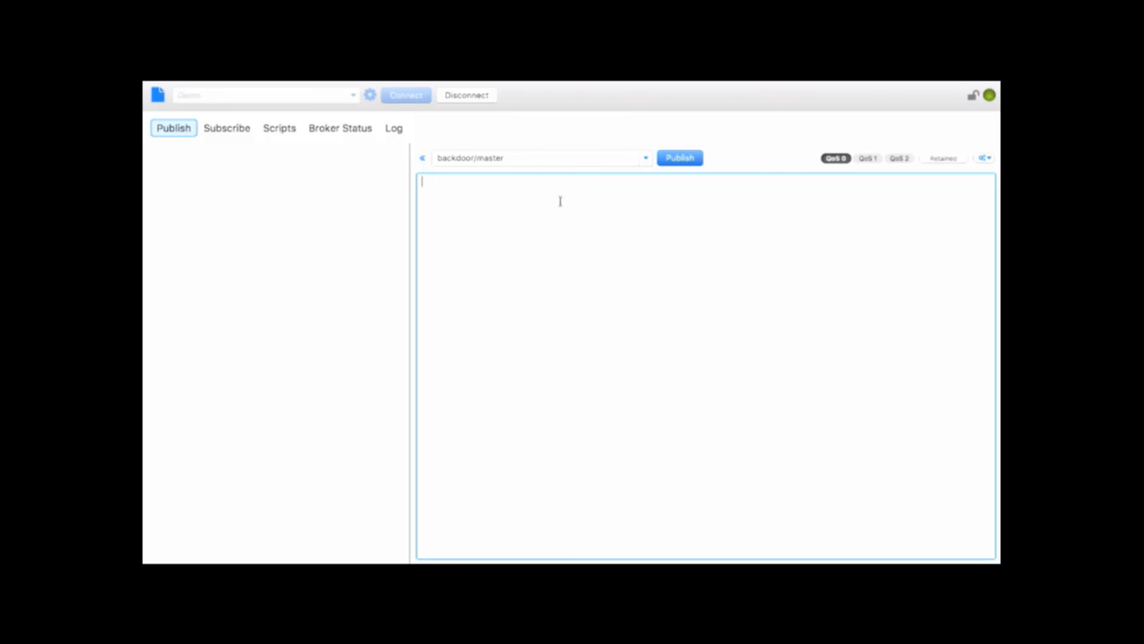
mouse_move(502, 188)
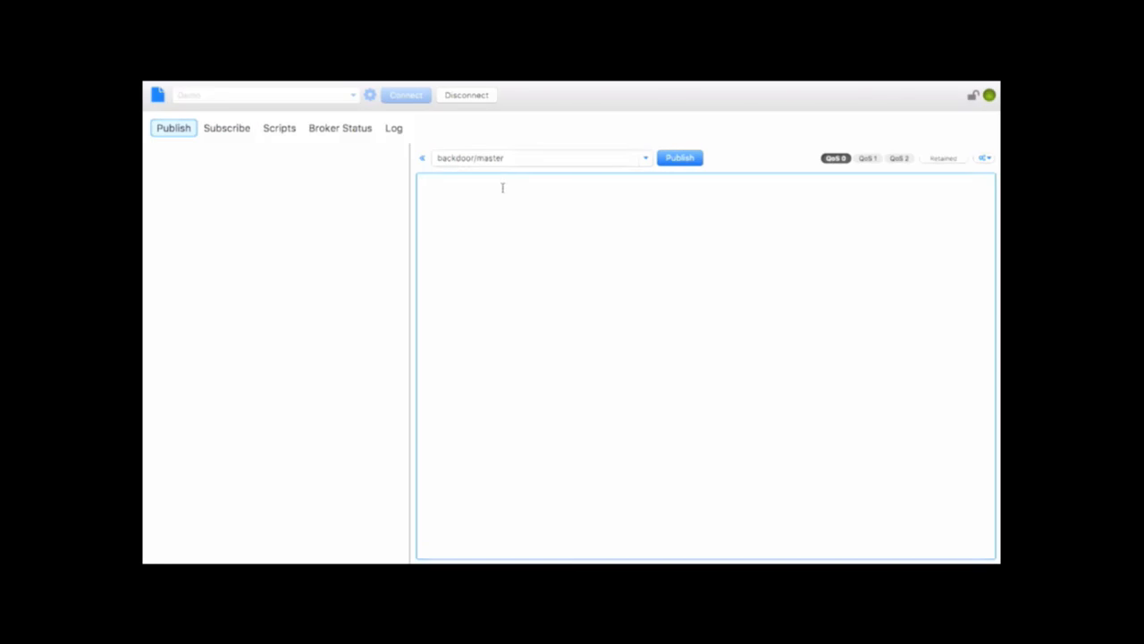
Write 'dir' as the backdoor/master message body, then replace it with 'notepad'.
text(dir)
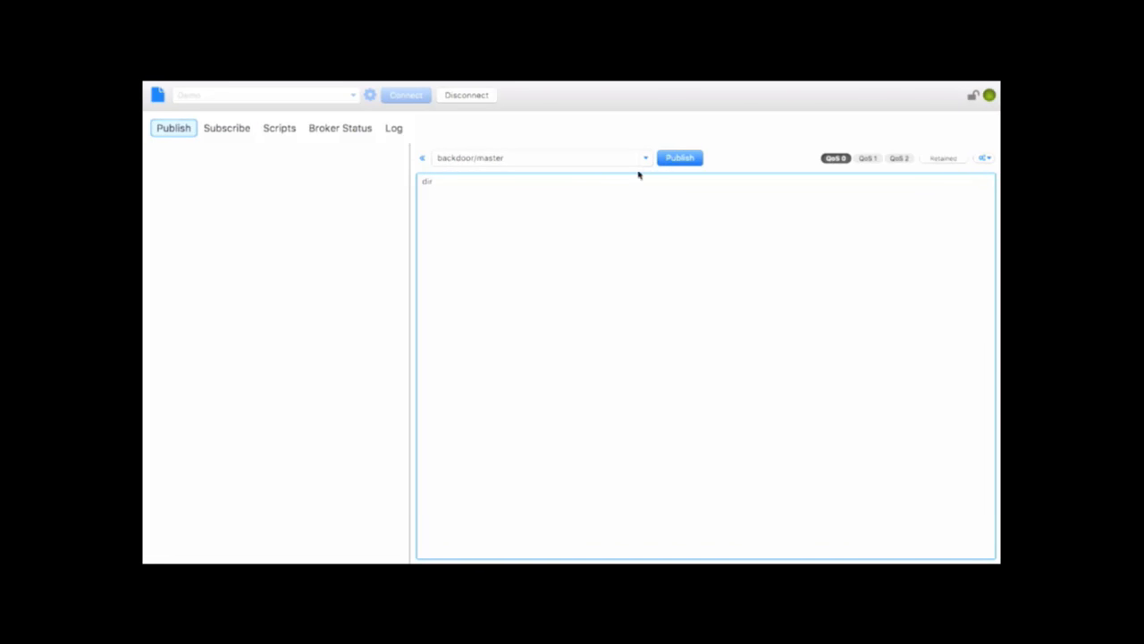
double_click(426, 182)
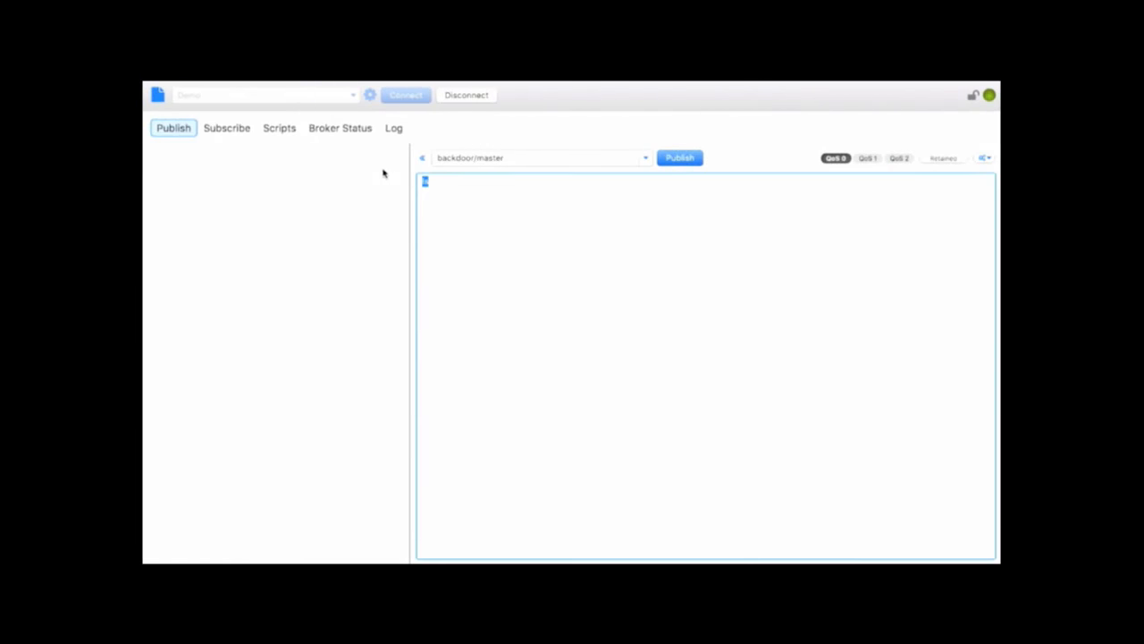
text(notepad)
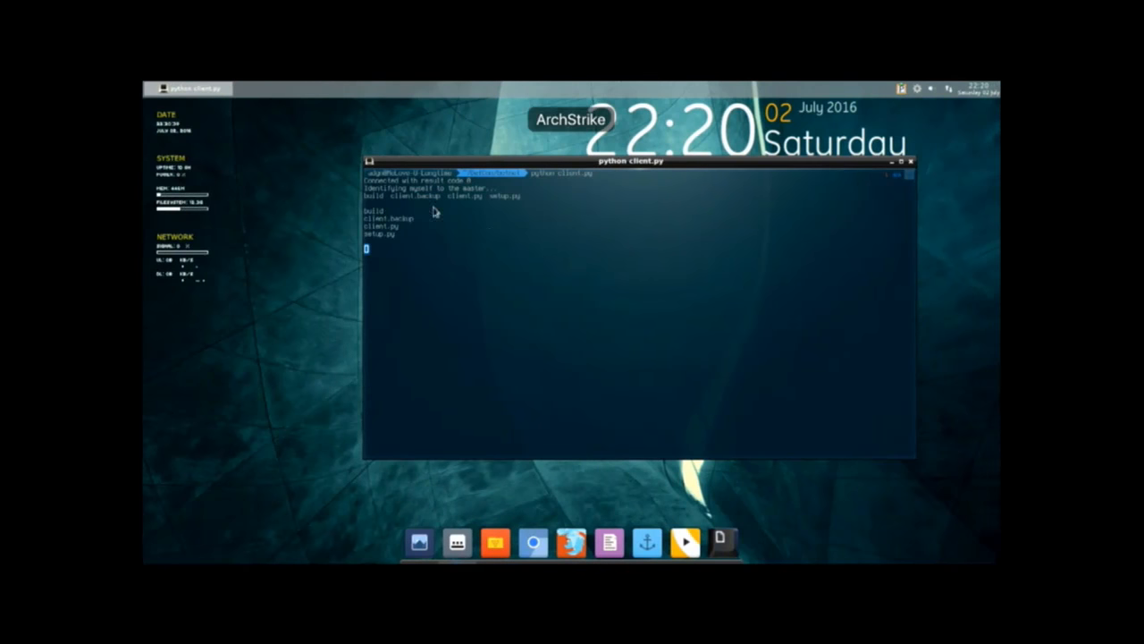
mouse_move(465, 258)
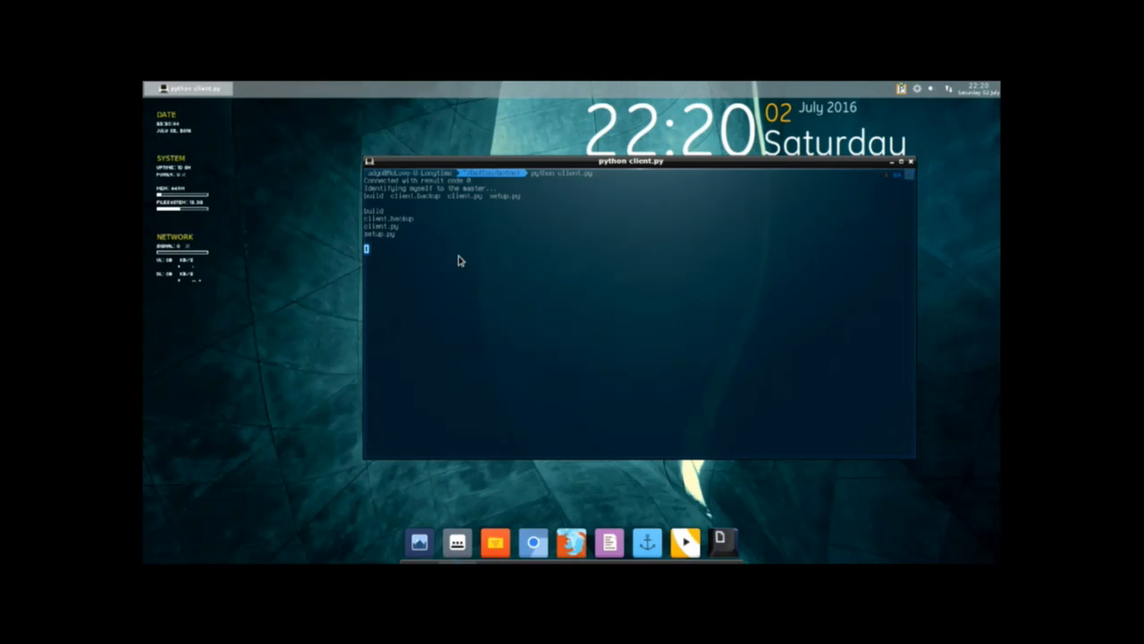
Focus the Wine Notepad window launched remotely by the bot client.
click(724, 540)
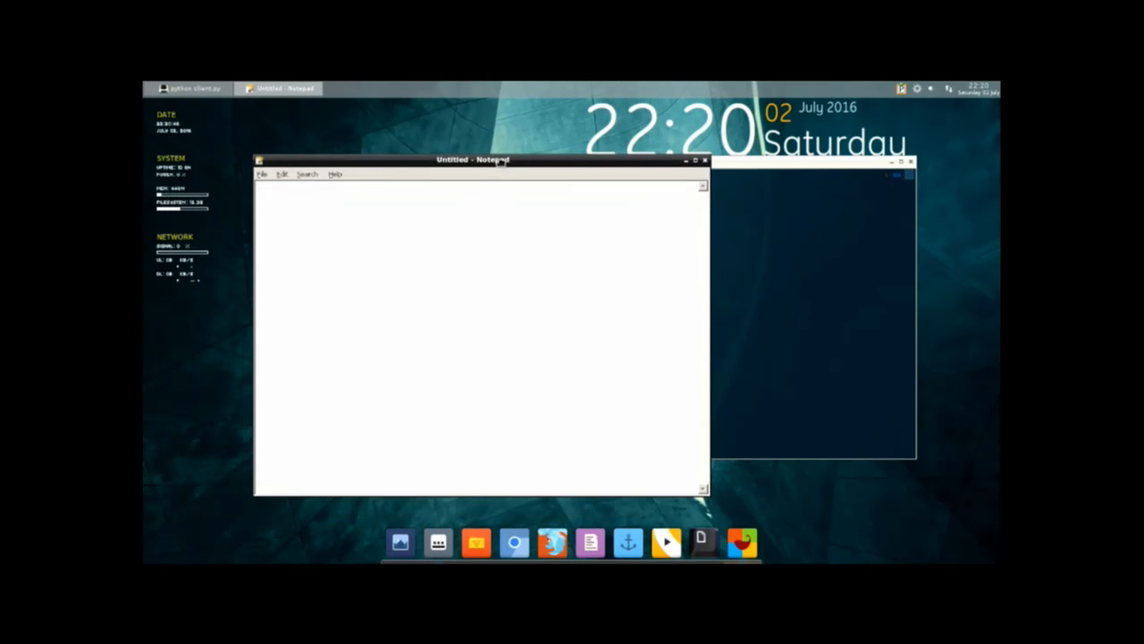